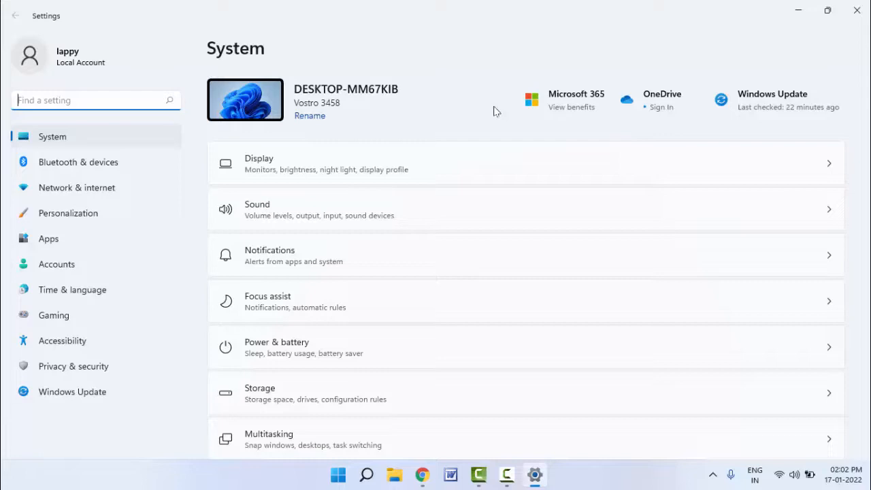
{"action": "mouse_move", "coordinate": [271, 392]}
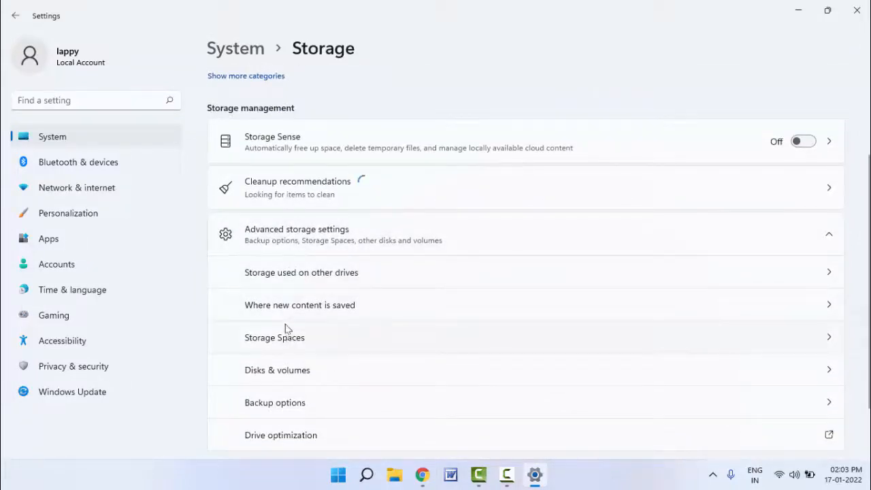
{"action": "mouse_move", "coordinate": [287, 313]}
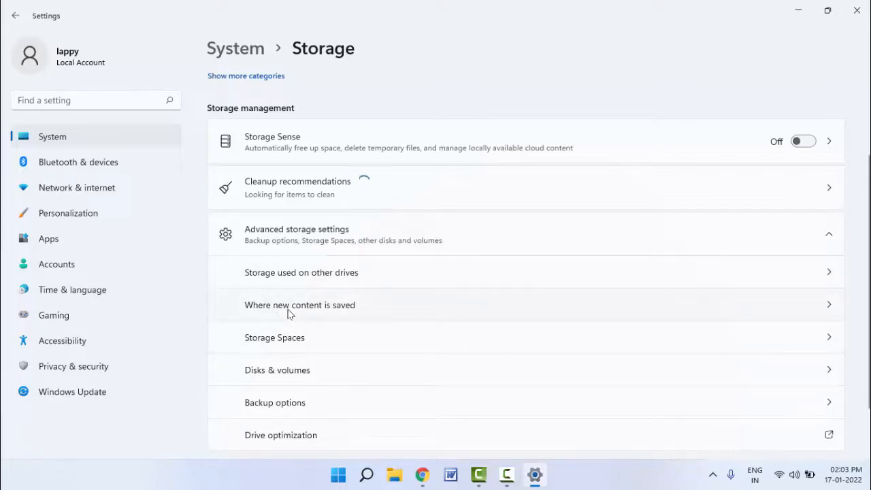
Step: Show the 'Where new content is saved' page under Advanced storage settings
{"action": "left_click", "coordinate": [300, 305]}
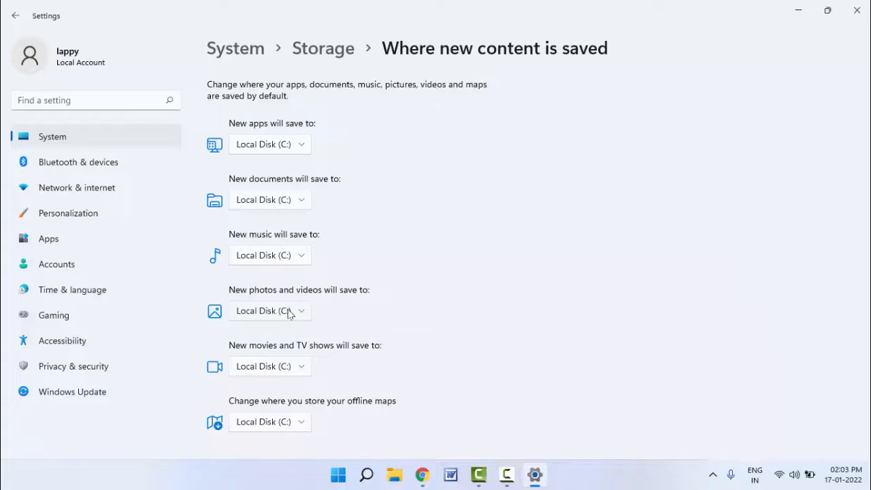
{"action": "mouse_move", "coordinate": [302, 155]}
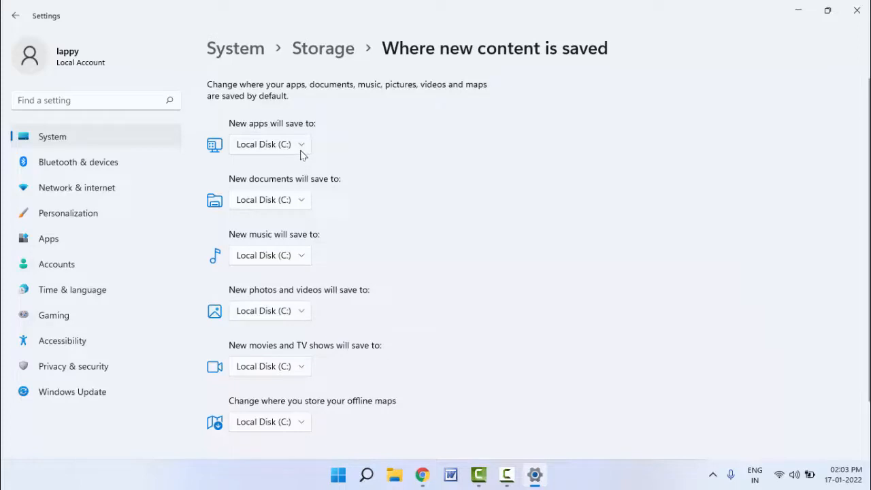
{"action": "mouse_move", "coordinate": [428, 142]}
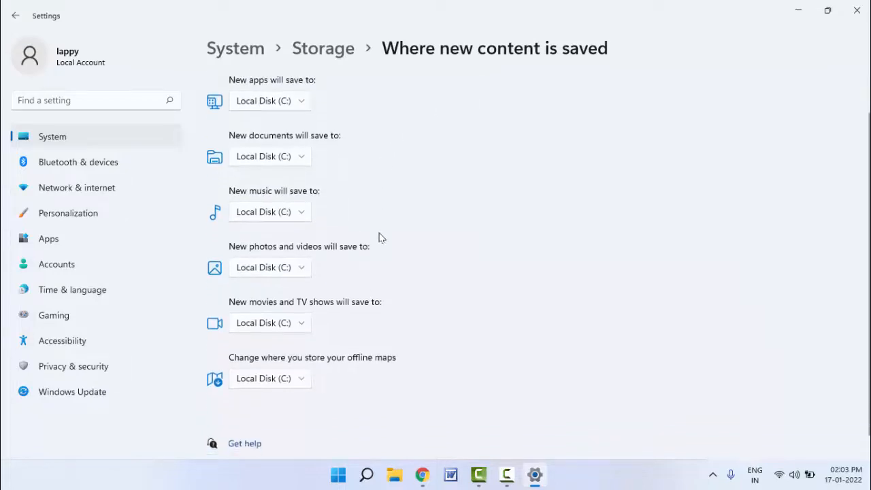
{"action": "scroll", "scroll_direction": "down", "scroll_amount": 3}
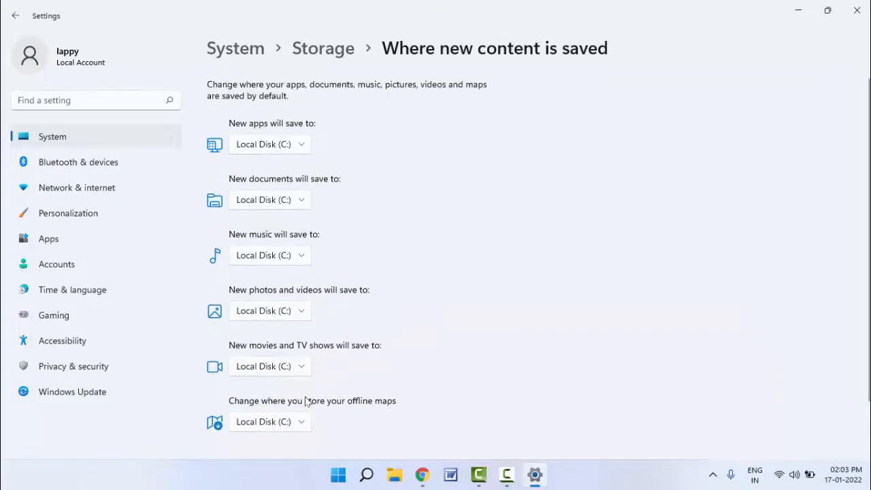
{"action": "mouse_move", "coordinate": [438, 169]}
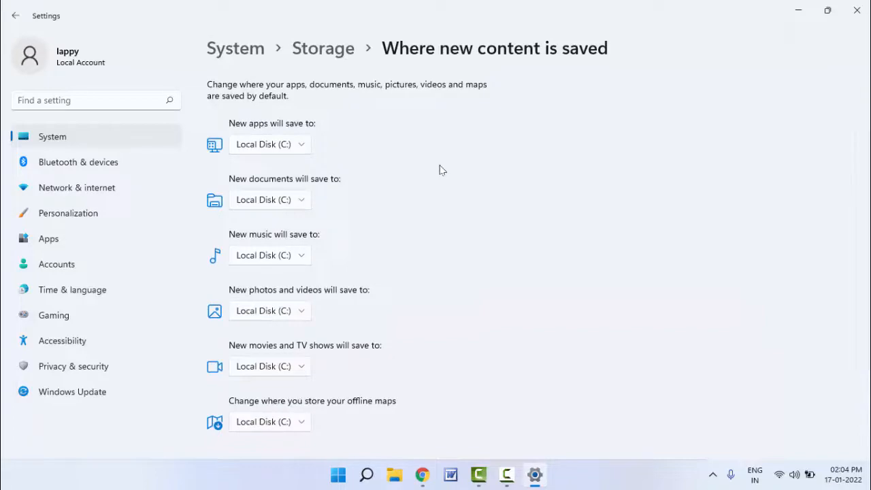
{"action": "mouse_move", "coordinate": [447, 169]}
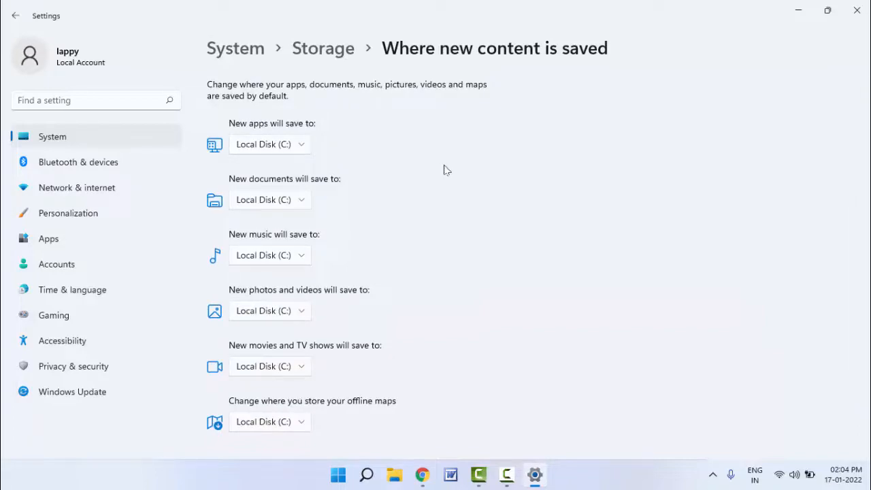